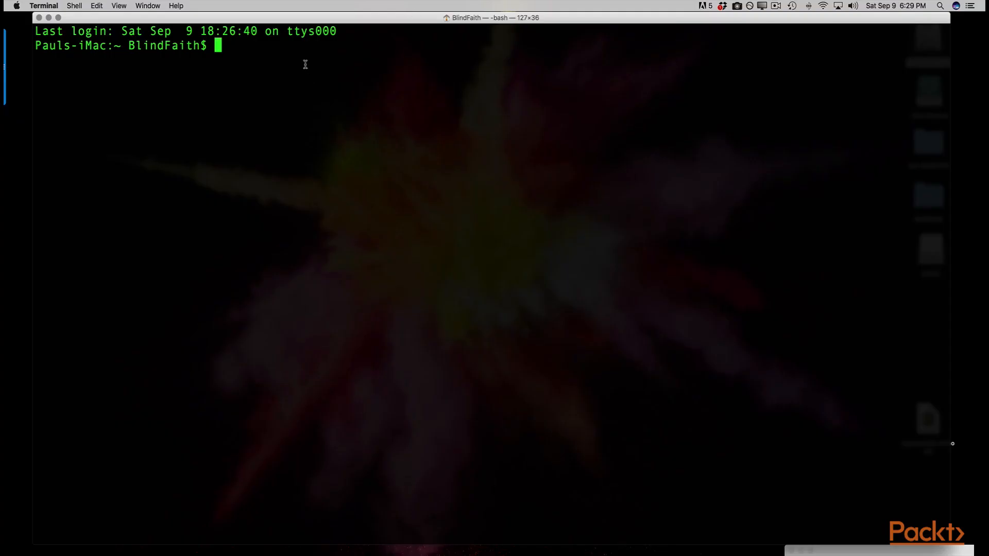
Step: Search Google for 'anaconda for mac' and reach the 'Installing on macOS' Anaconda documentation page
text(python)
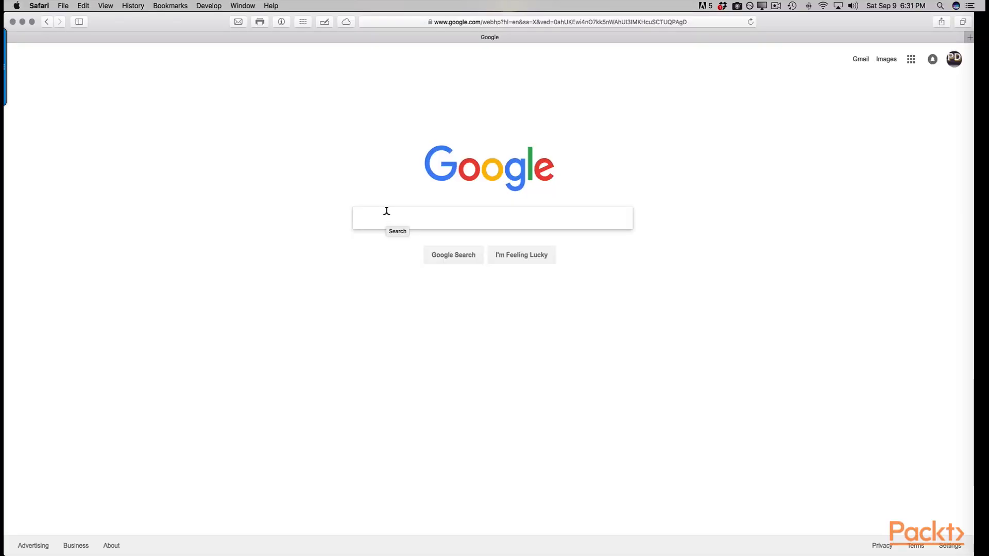
click(493, 218)
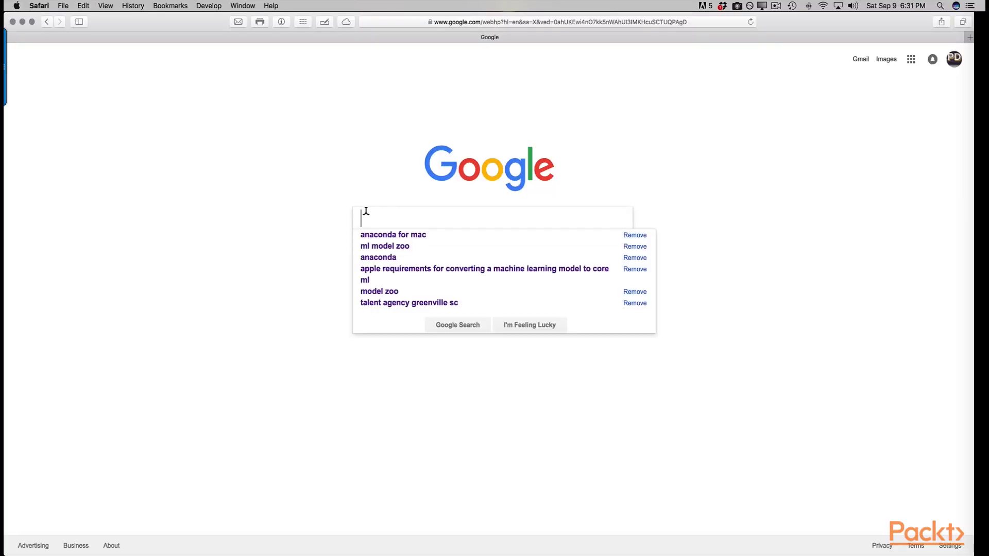
click(393, 234)
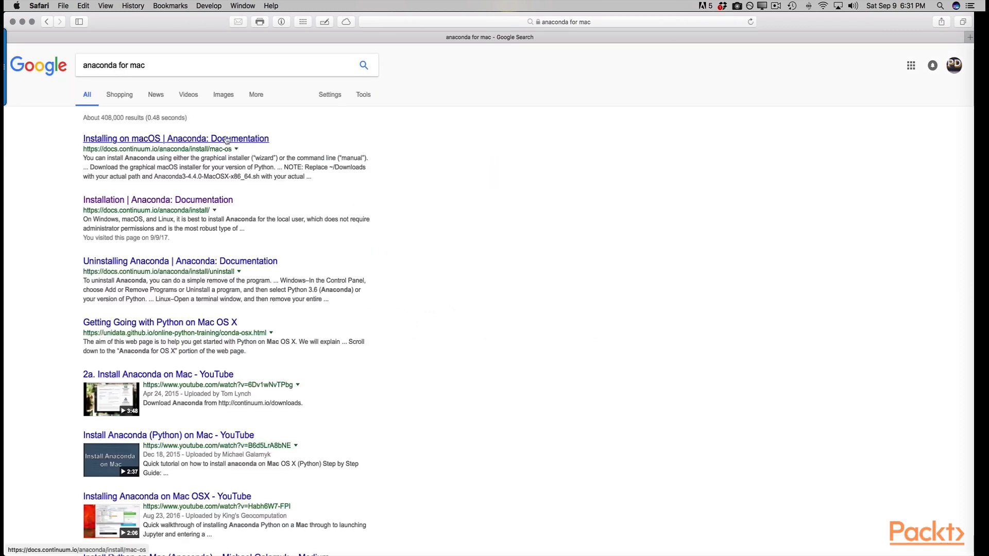
click(176, 138)
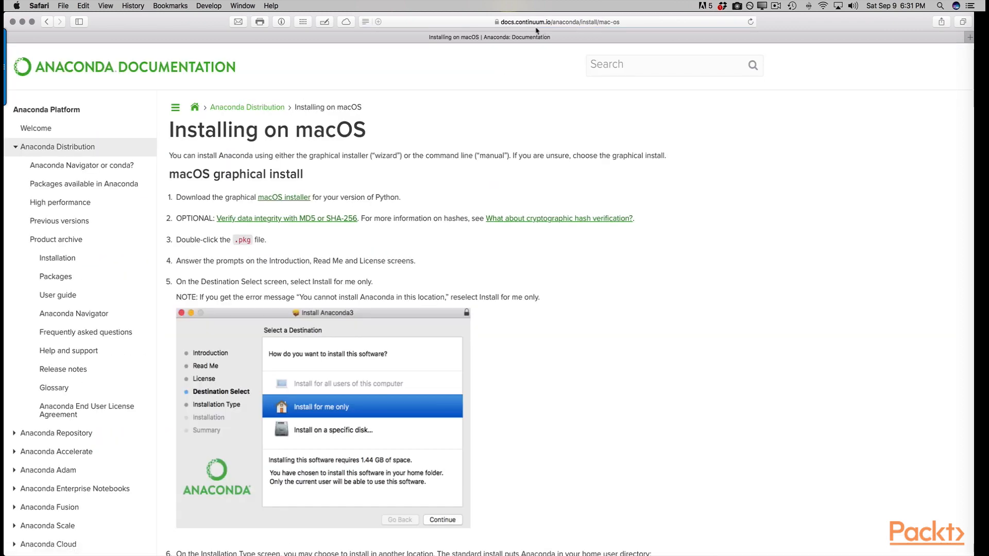
mouse_move(526, 30)
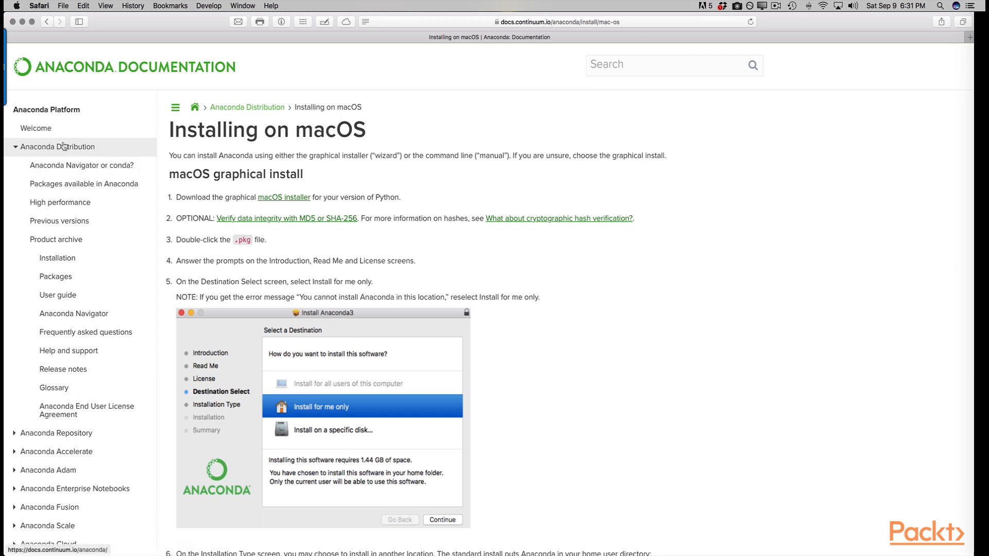
mouse_move(388, 152)
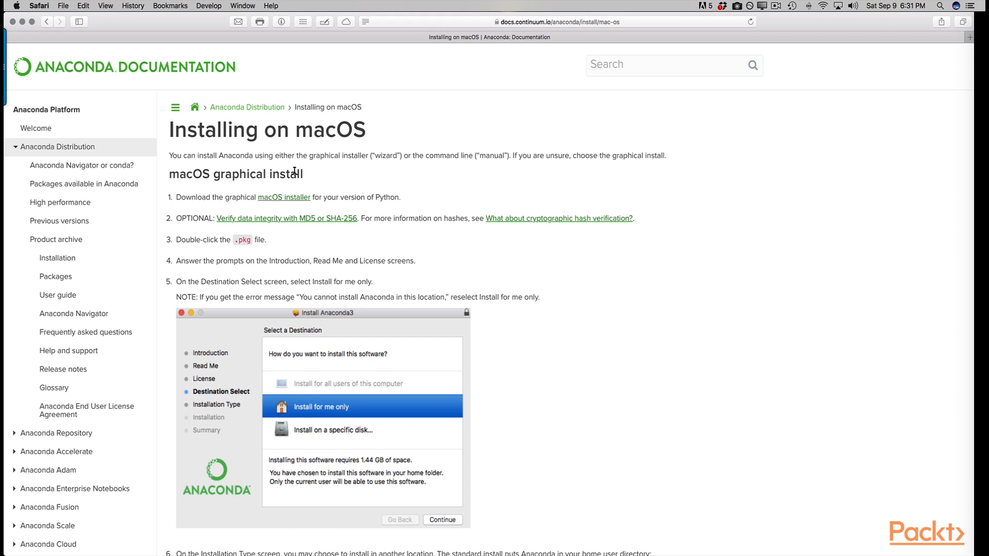
mouse_move(424, 181)
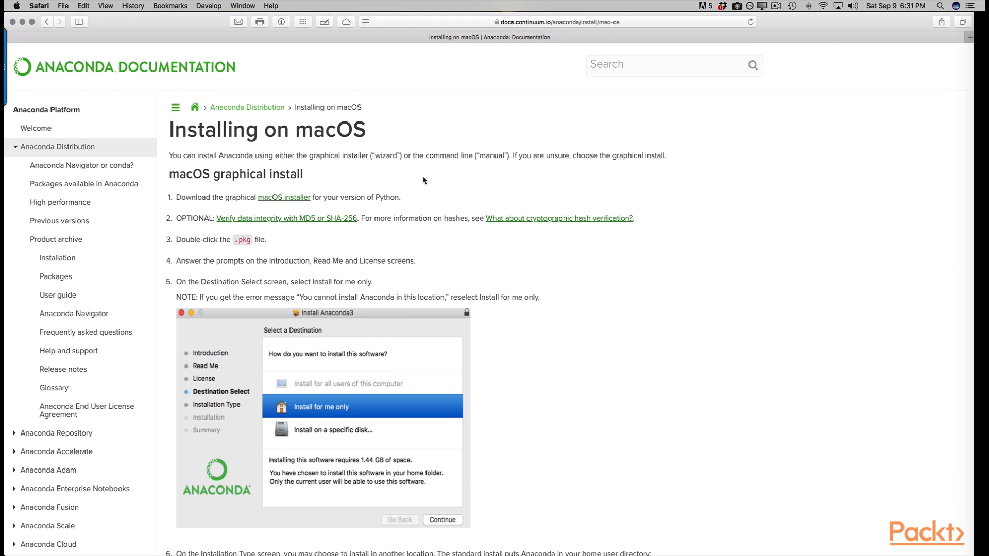
Step: Follow the 'macOS installer' link in step 1 of the graphical install instructions
click(283, 197)
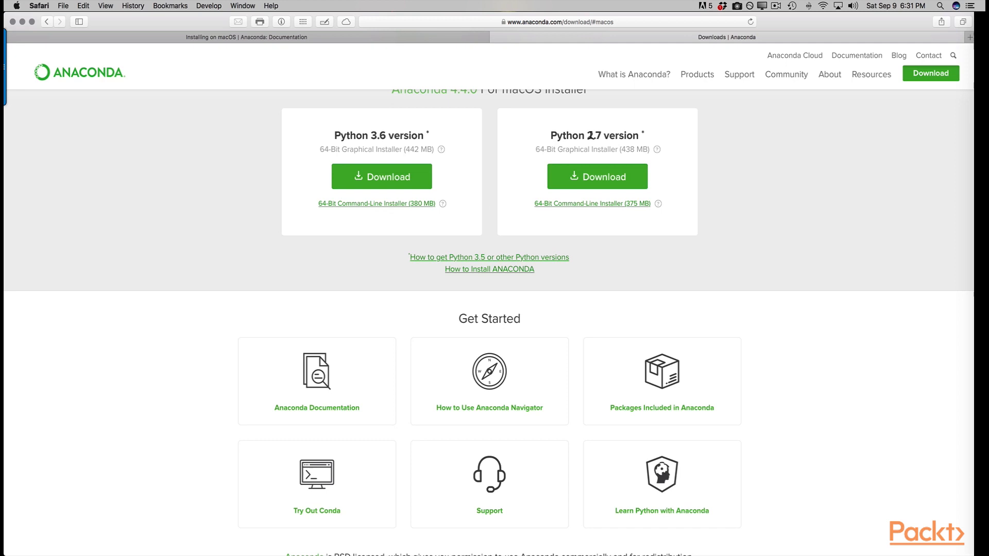
click(597, 176)
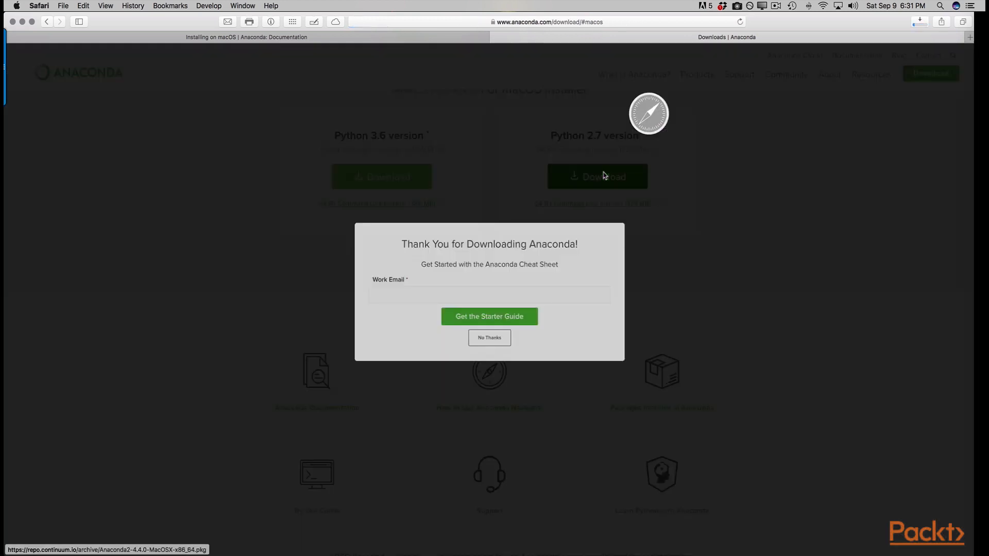
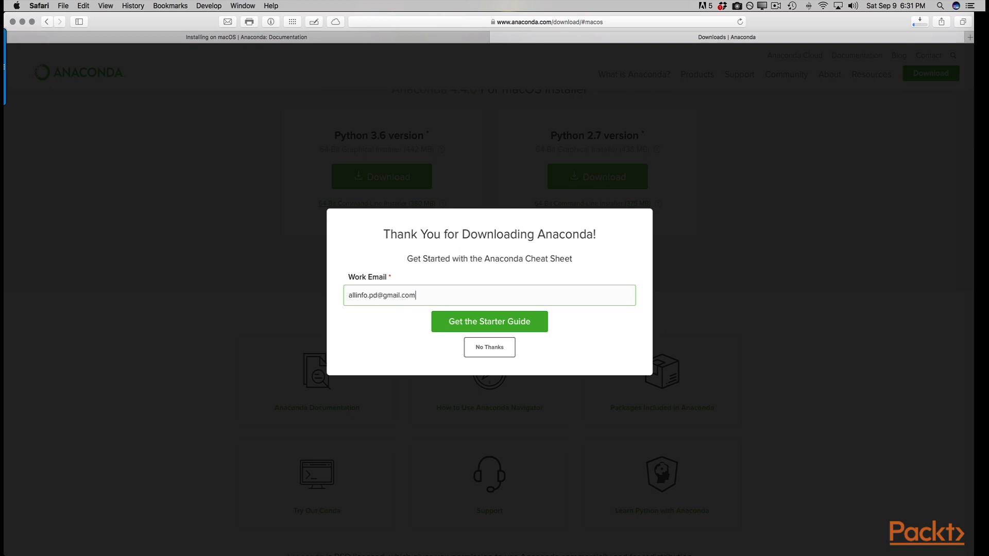
click(488, 321)
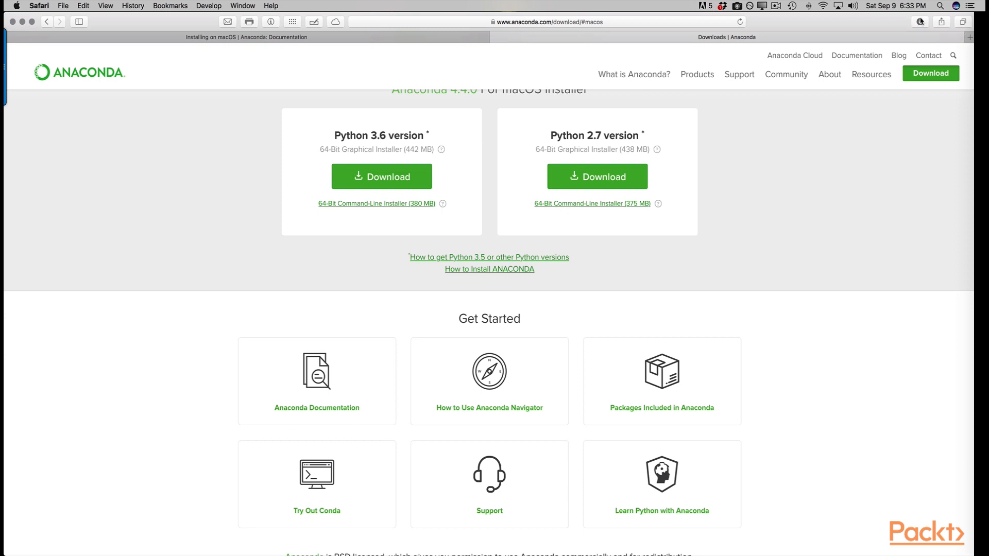
click(920, 21)
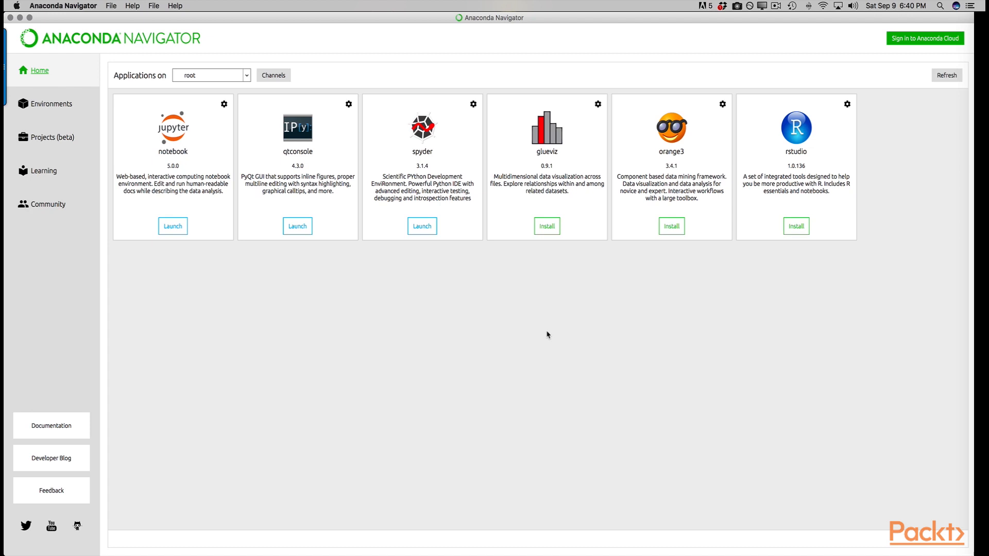
mouse_move(428, 349)
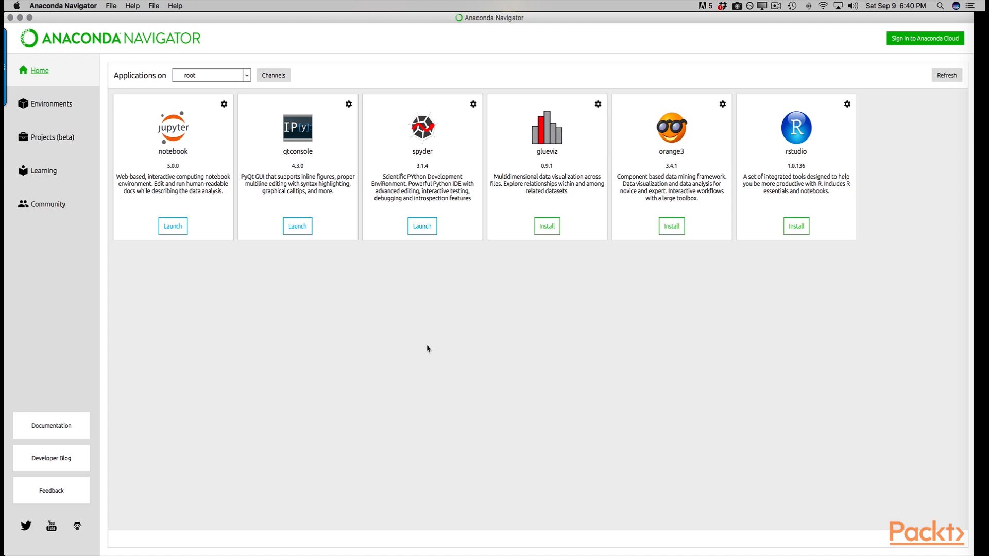
mouse_move(111, 66)
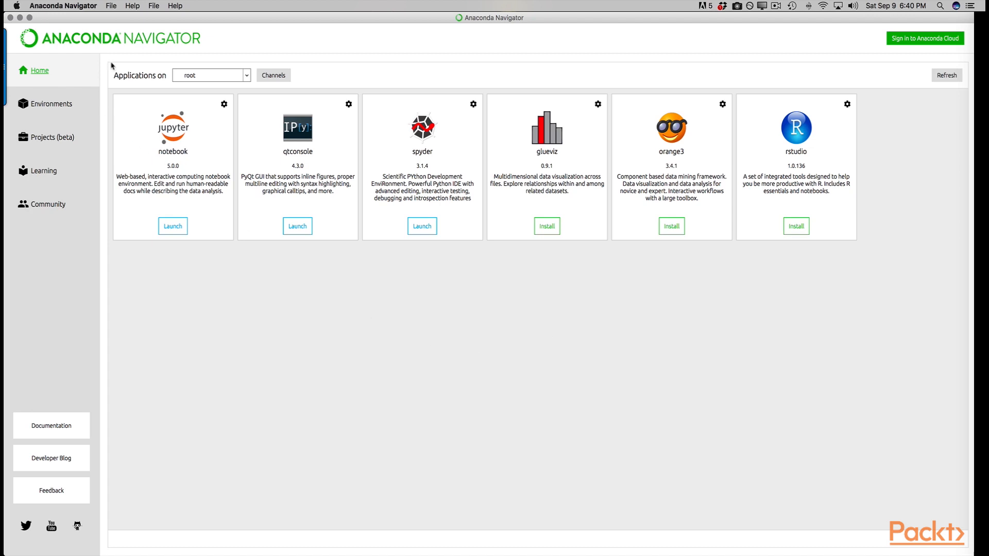
mouse_move(193, 205)
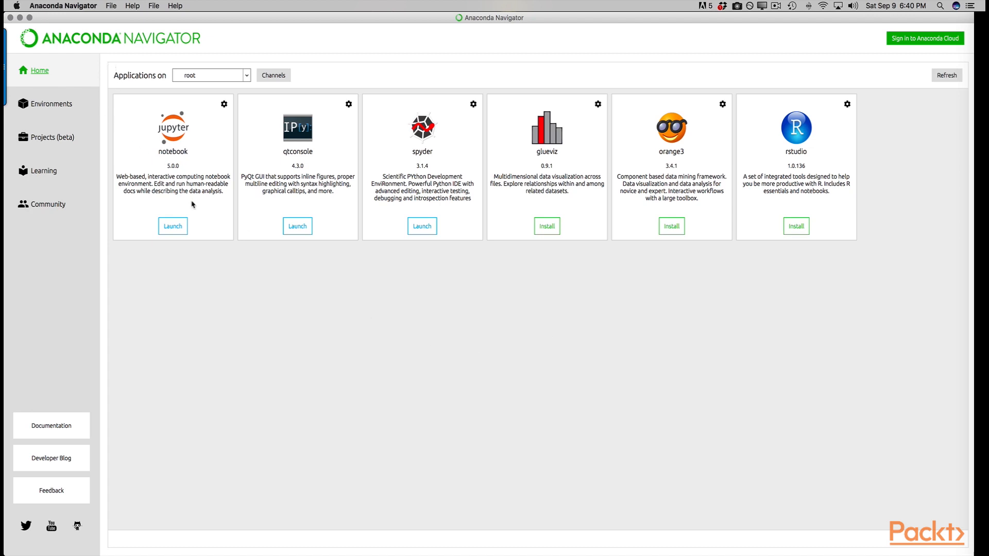
mouse_move(346, 315)
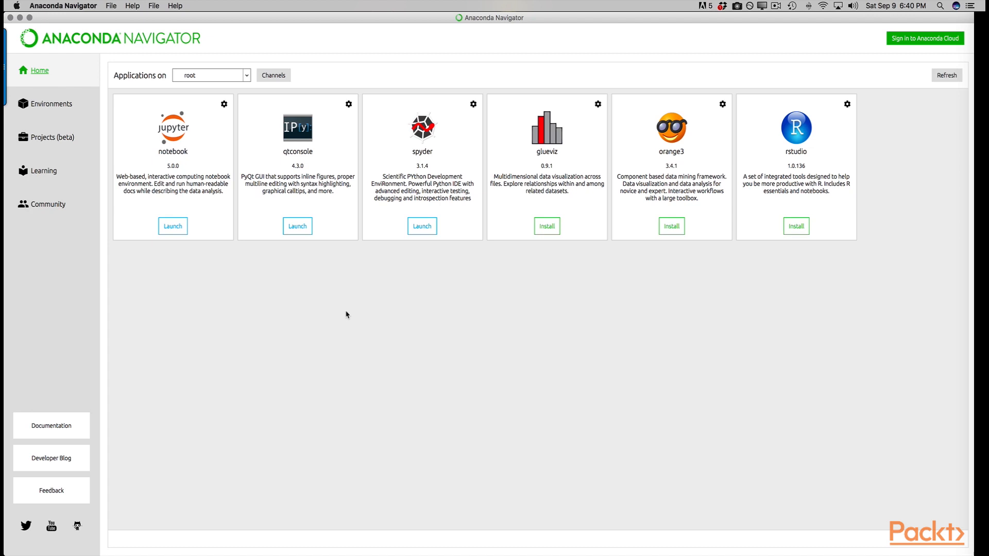
mouse_move(531, 305)
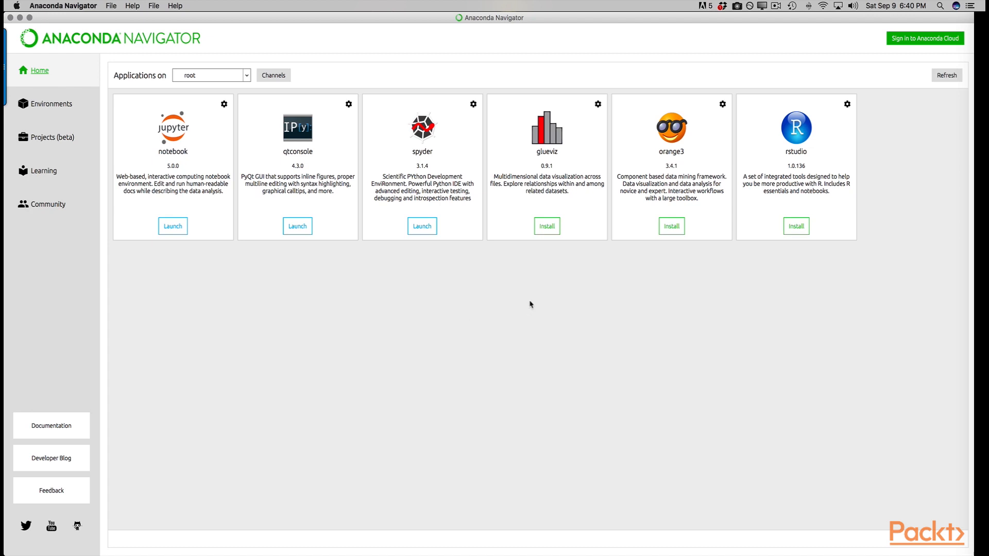
mouse_move(99, 193)
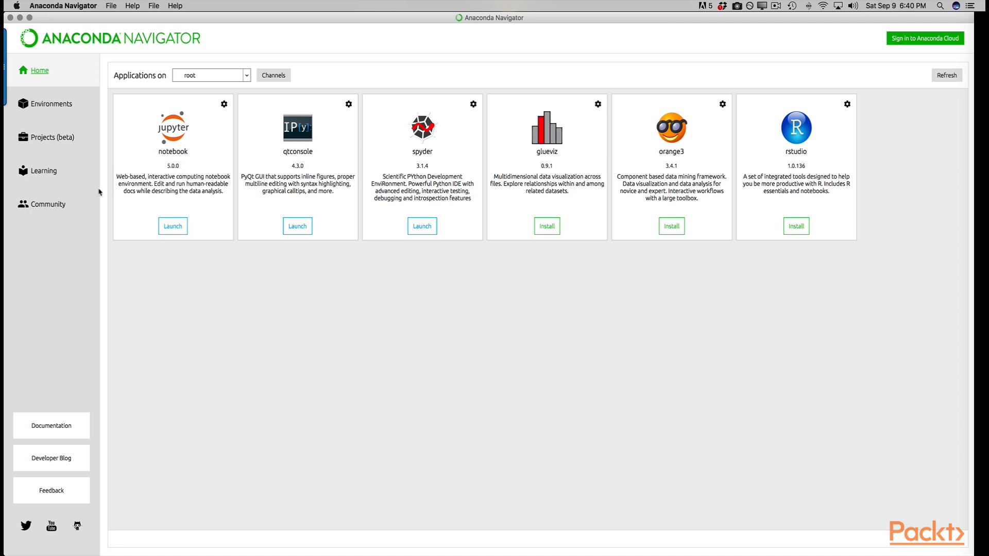
mouse_move(397, 145)
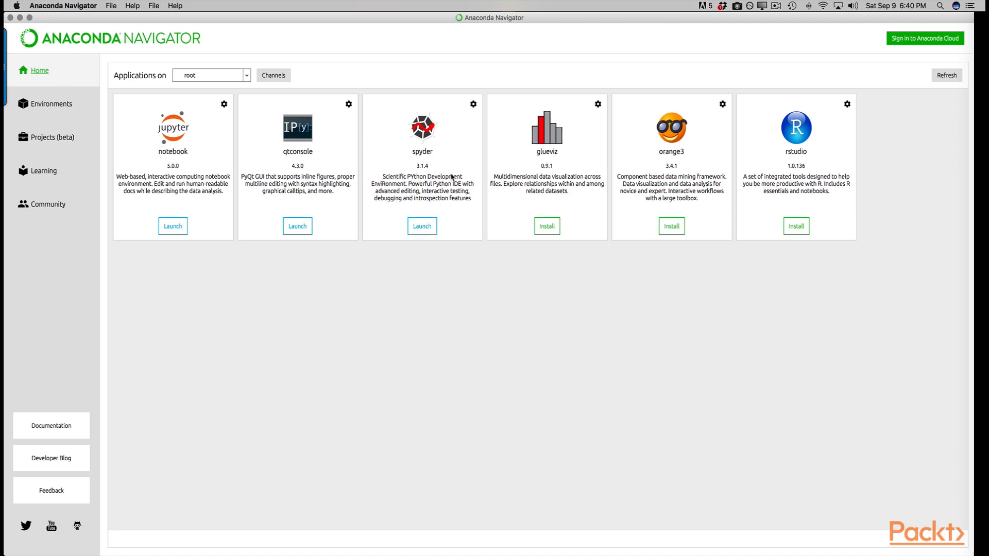
Step: Launch Spyder from its tile on the Navigator Home tab
click(421, 226)
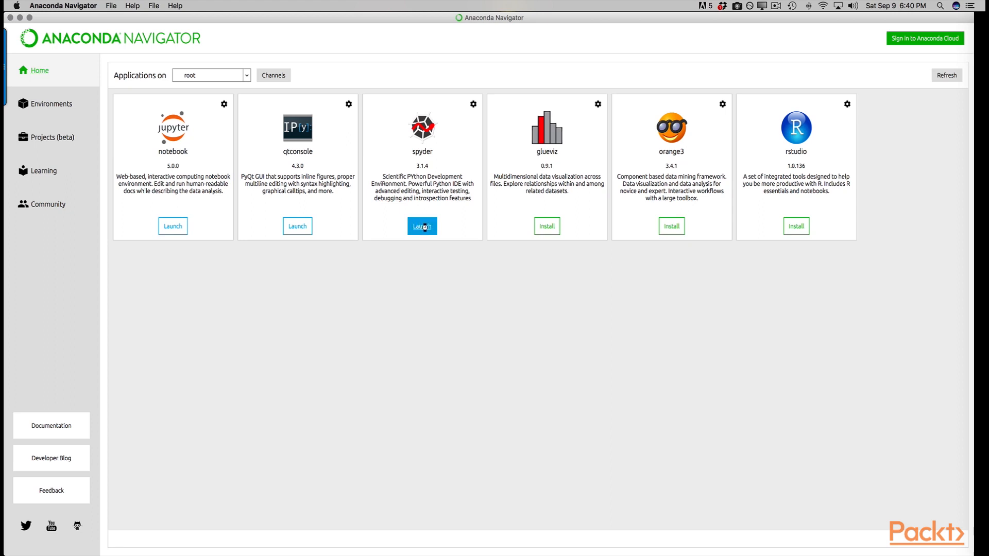
click(423, 226)
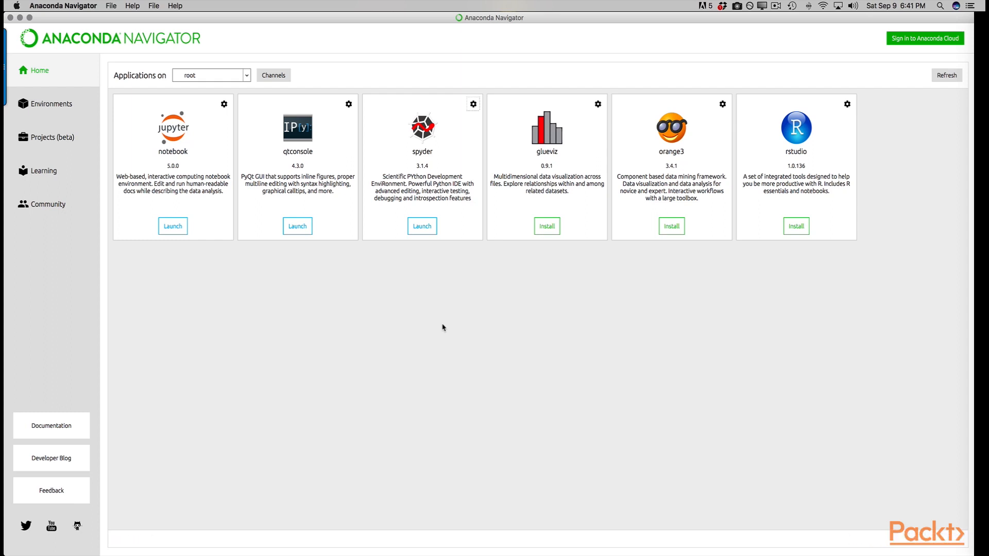
click(421, 226)
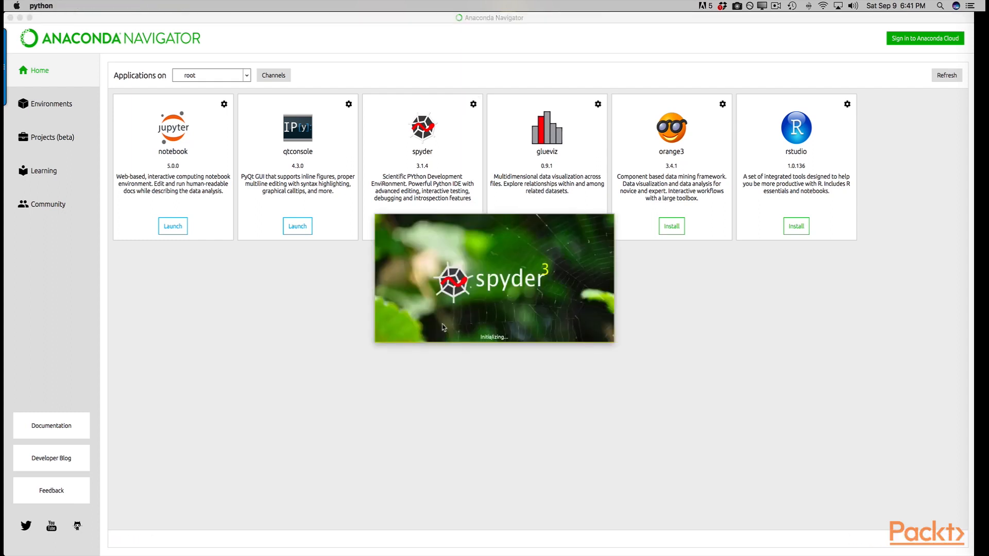
mouse_move(505, 288)
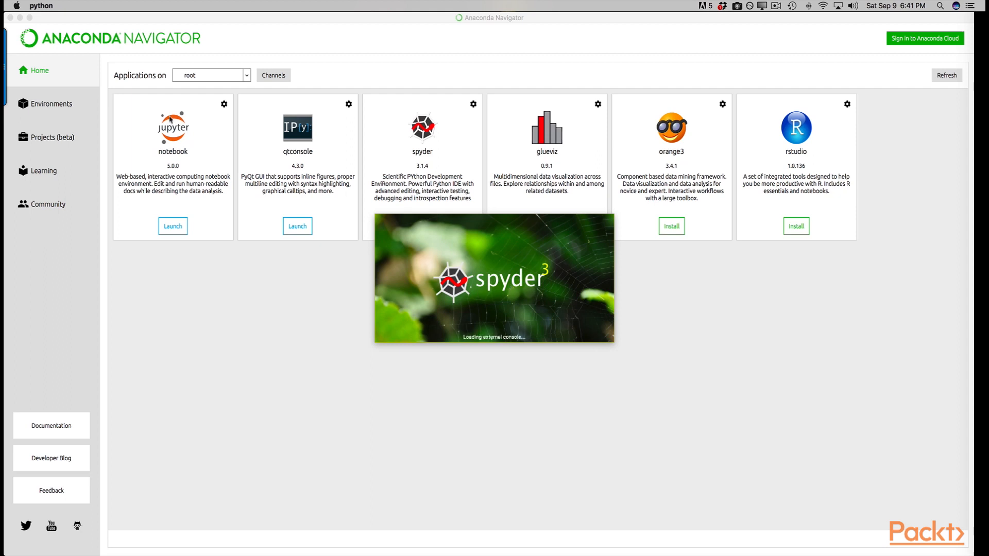
mouse_move(110, 45)
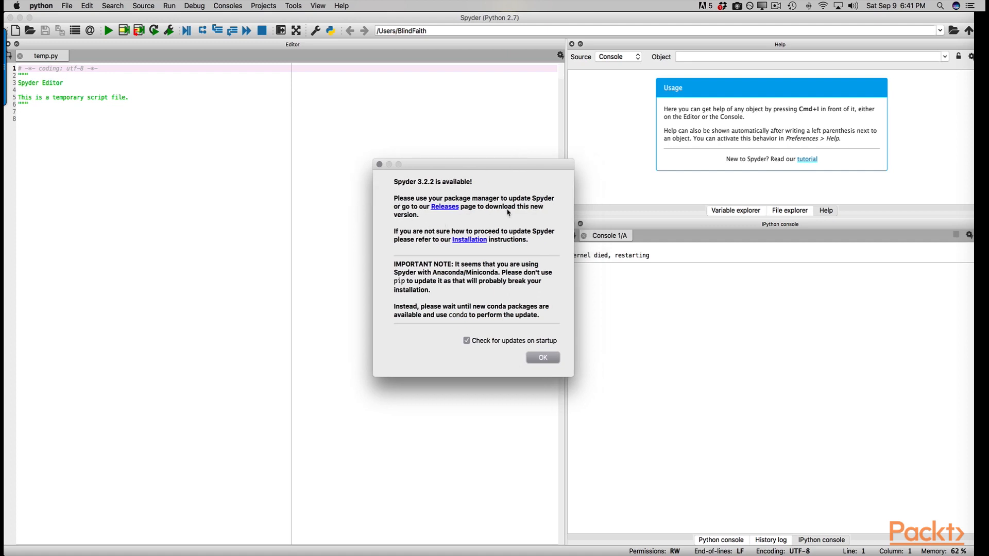
mouse_move(431, 245)
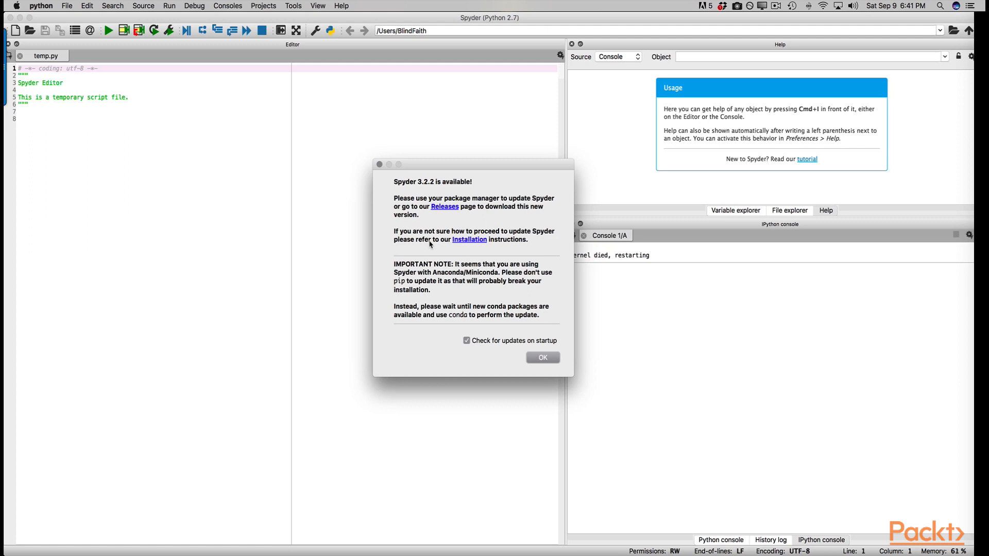
Step: Dismiss the 'Spyder 3.2.2 is available!' update dialog with OK
click(541, 357)
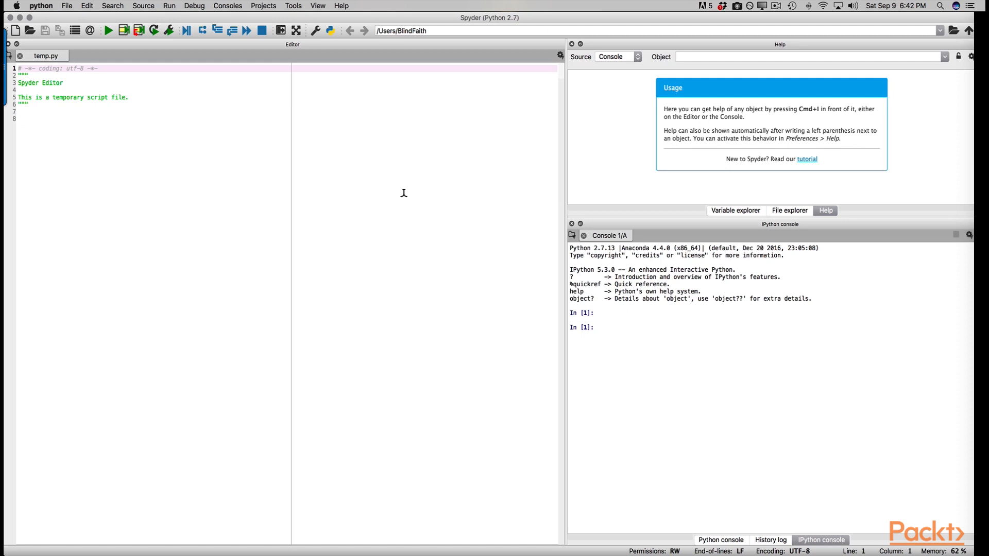